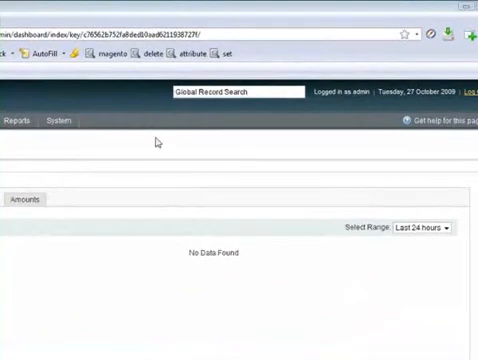
Step: Go from the dashboard to System > Configuration's General settings page
{"action": "left_click", "coordinate": [52, 119]}
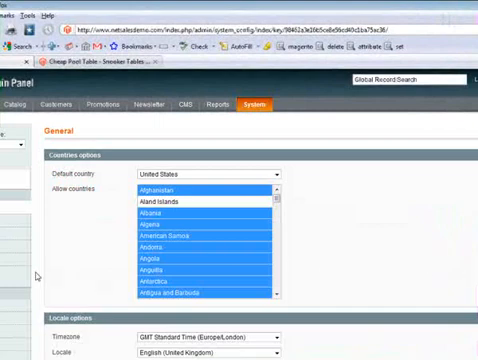
Step: Scroll the configuration menu down to Sales > Shipping Methods
{"action": "scroll", "scroll_direction": "down", "scroll_amount": 3}
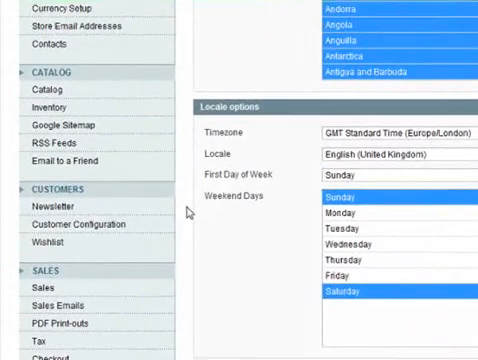
{"action": "scroll", "scroll_direction": "down", "scroll_amount": 3}
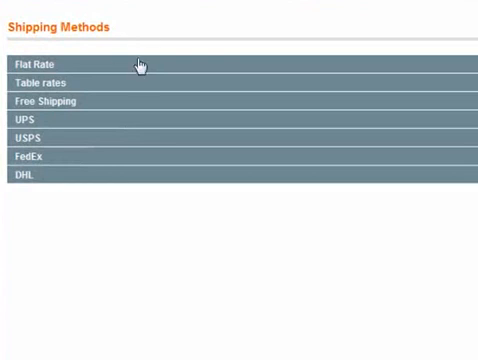
Step: Expand Flat Rate and override Enabled, Title and Price: Yes, Flat Rate, 5.00
{"action": "left_click", "coordinate": [40, 63]}
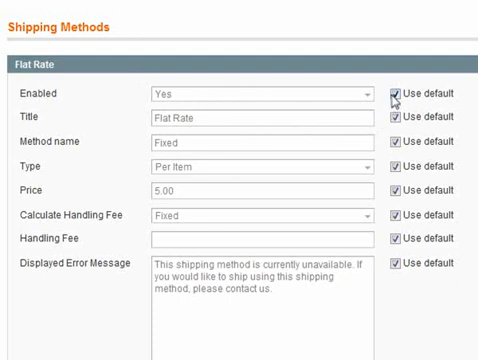
{"action": "left_click", "coordinate": [393, 94]}
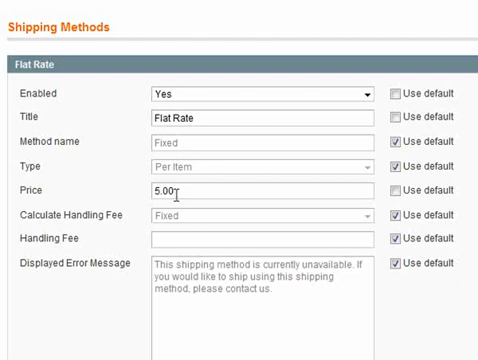
{"action": "scroll", "scroll_direction": "down", "scroll_amount": 3}
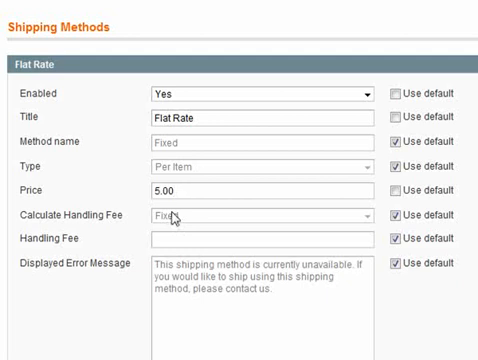
{"action": "left_click", "coordinate": [180, 190]}
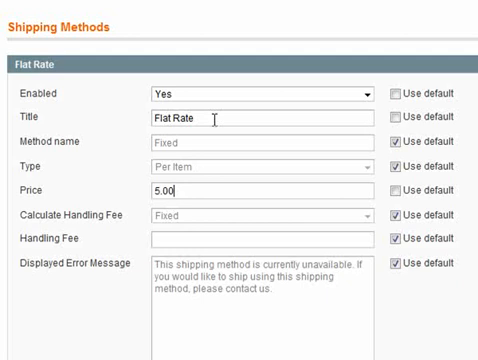
{"action": "mouse_move", "coordinate": [228, 160]}
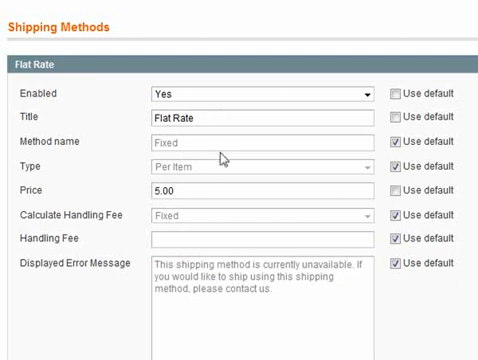
Step: Override Flat Rate's method name (Fixed), type (Per Order), handling fee and error message
{"action": "left_click", "coordinate": [396, 140]}
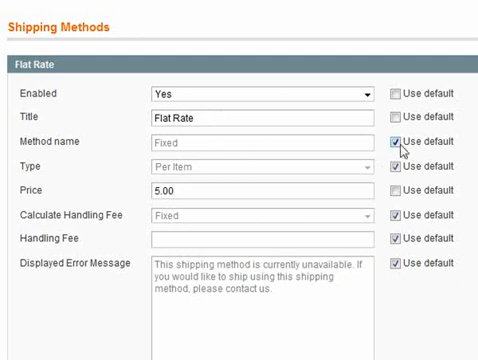
{"action": "left_click", "coordinate": [397, 138]}
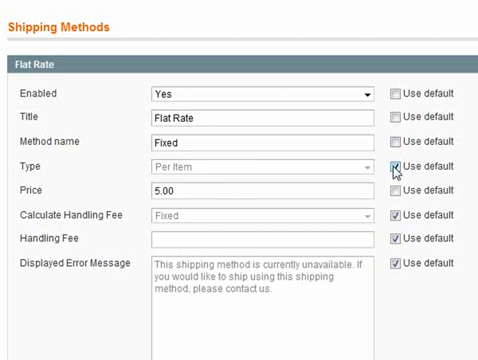
{"action": "left_click", "coordinate": [398, 162]}
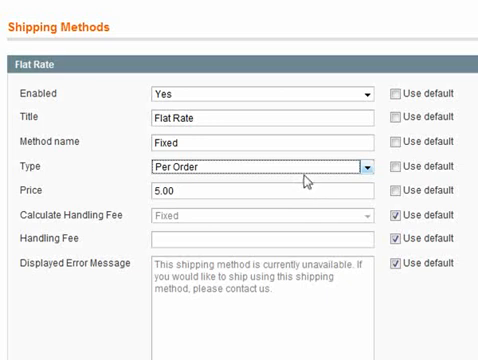
{"action": "mouse_move", "coordinate": [285, 195]}
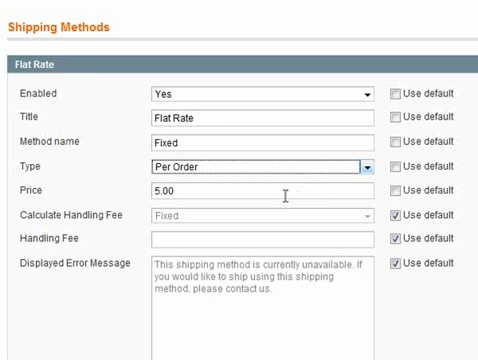
{"action": "scroll", "scroll_direction": "down", "scroll_amount": 3}
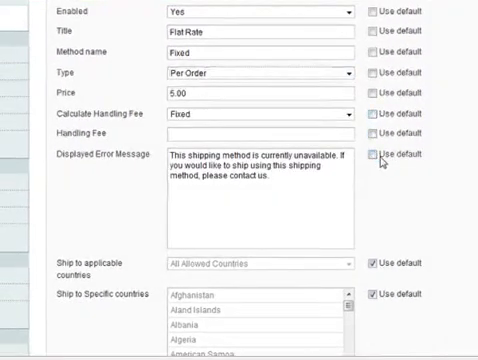
Step: Override Flat Rate's applicable and specific countries, selecting Ireland in the list
{"action": "scroll", "scroll_direction": "down", "scroll_amount": 3}
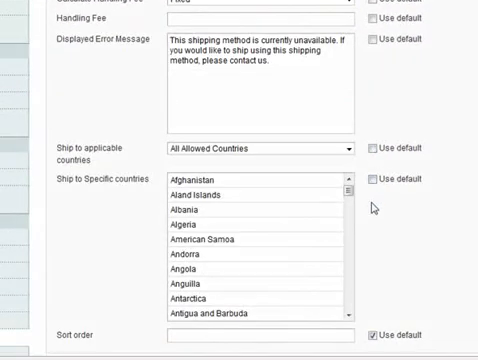
{"action": "scroll", "scroll_direction": "down", "scroll_amount": 3}
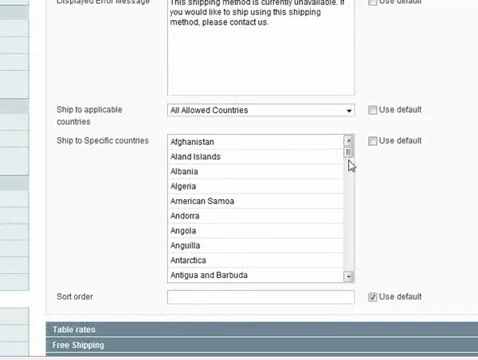
{"action": "scroll", "scroll_direction": "down", "scroll_amount": 3}
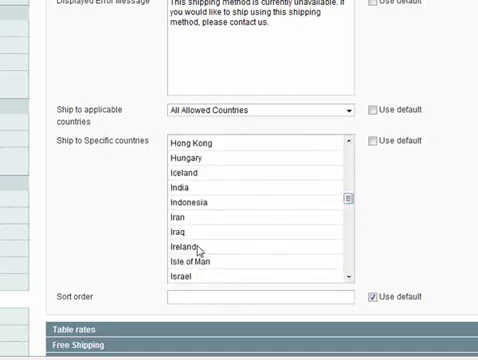
{"action": "left_click", "coordinate": [196, 244]}
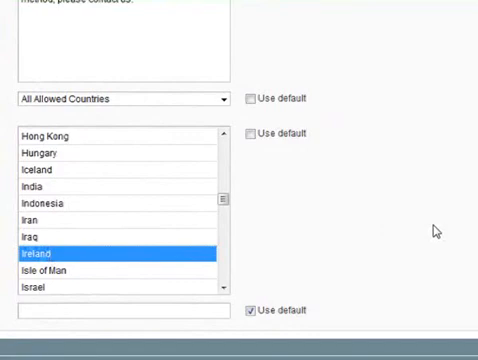